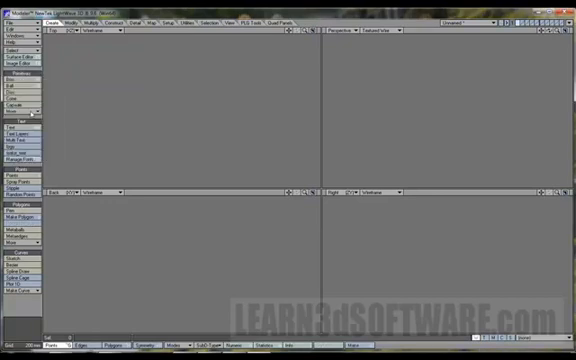
{"action": "mouse_move", "coordinate": [264, 136]}
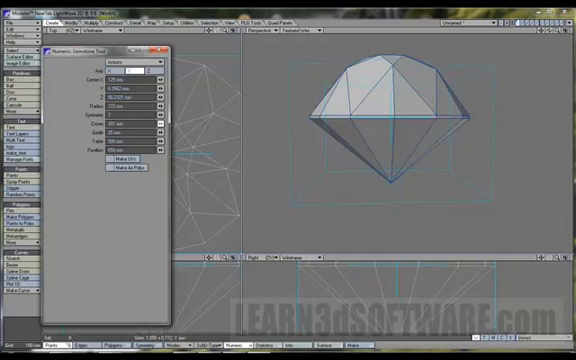
{"action": "mouse_move", "coordinate": [290, 162]}
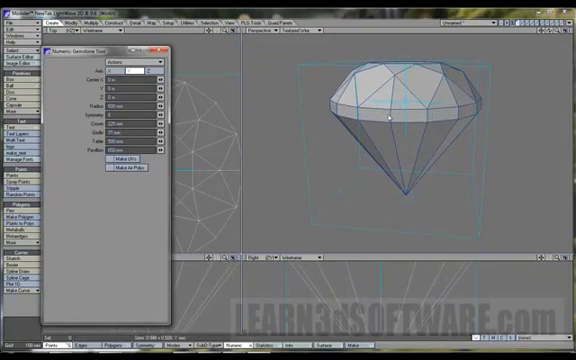
{"action": "mouse_move", "coordinate": [496, 104]}
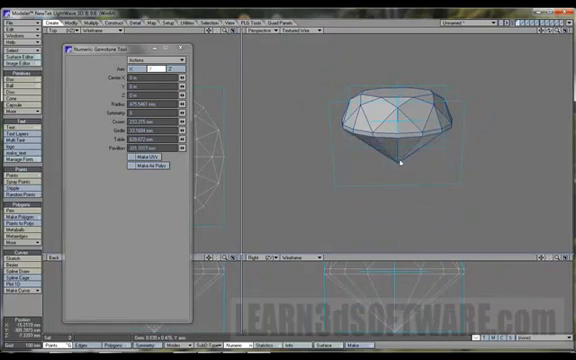
{"action": "left_click", "coordinate": [144, 168]}
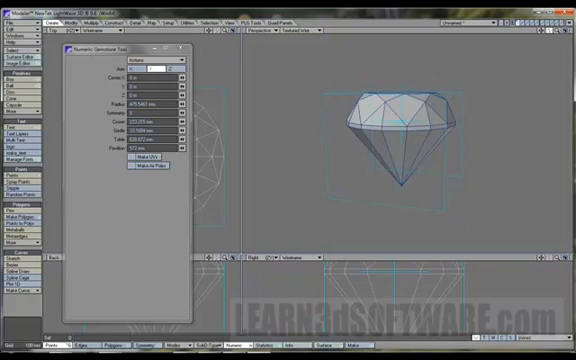
{"action": "mouse_move", "coordinate": [492, 92]}
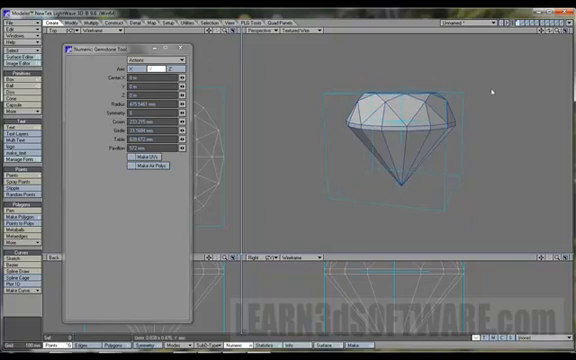
{"action": "mouse_move", "coordinate": [484, 130]}
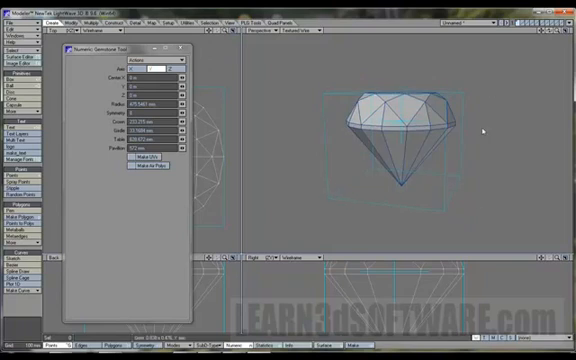